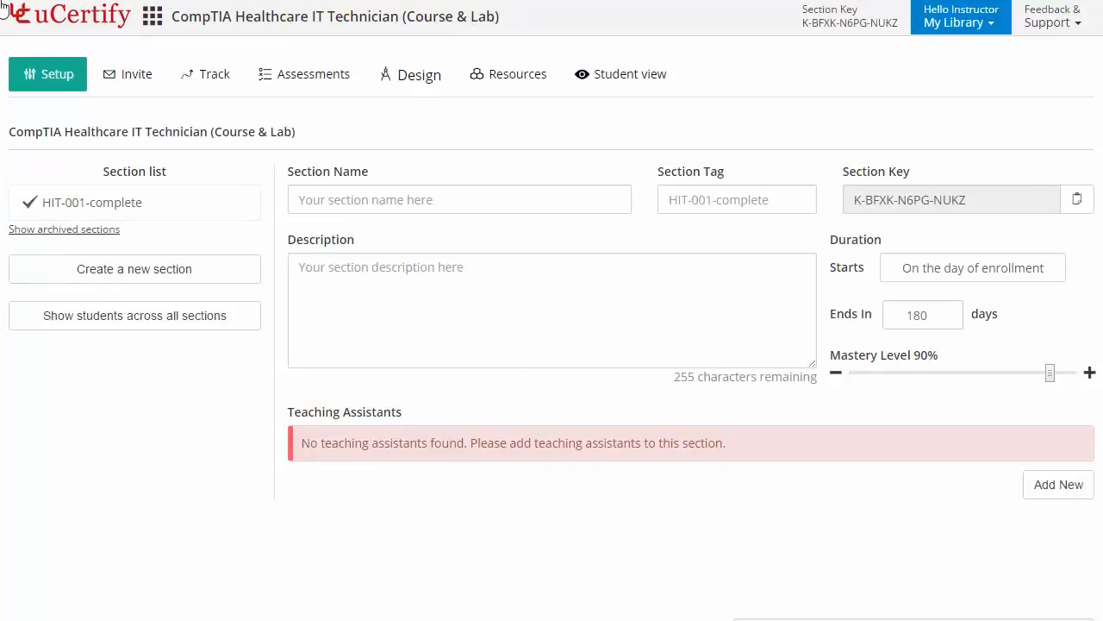
{"action": "mouse_move", "coordinate": [193, 45]}
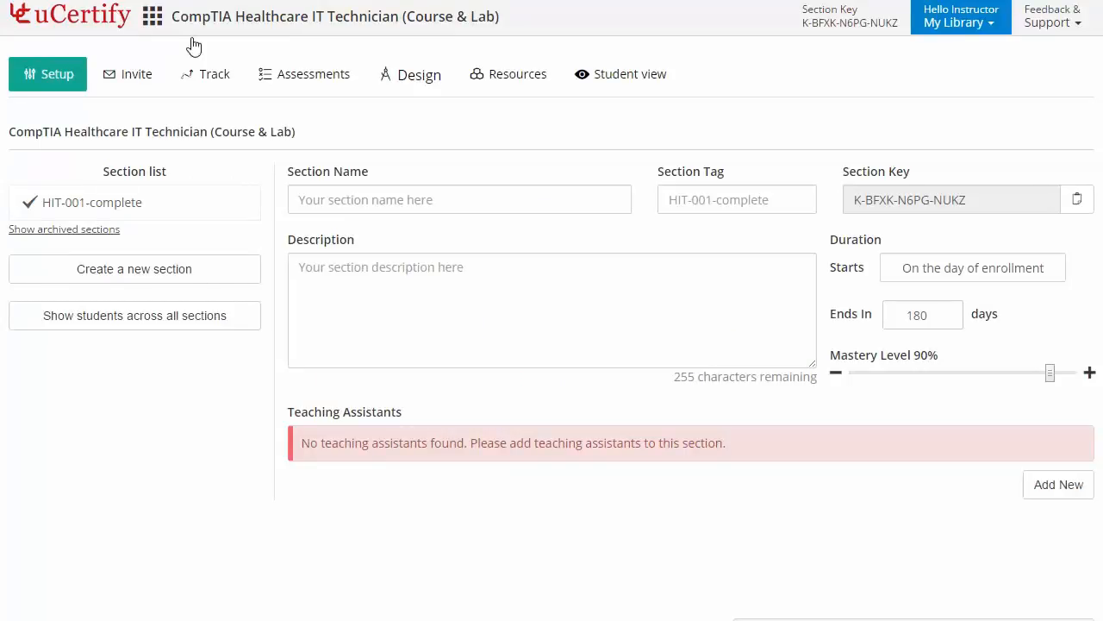
- Browse the Track roster, Assessments grading criteria and Design course-structure pages
{"action": "left_click", "coordinate": [205, 72]}
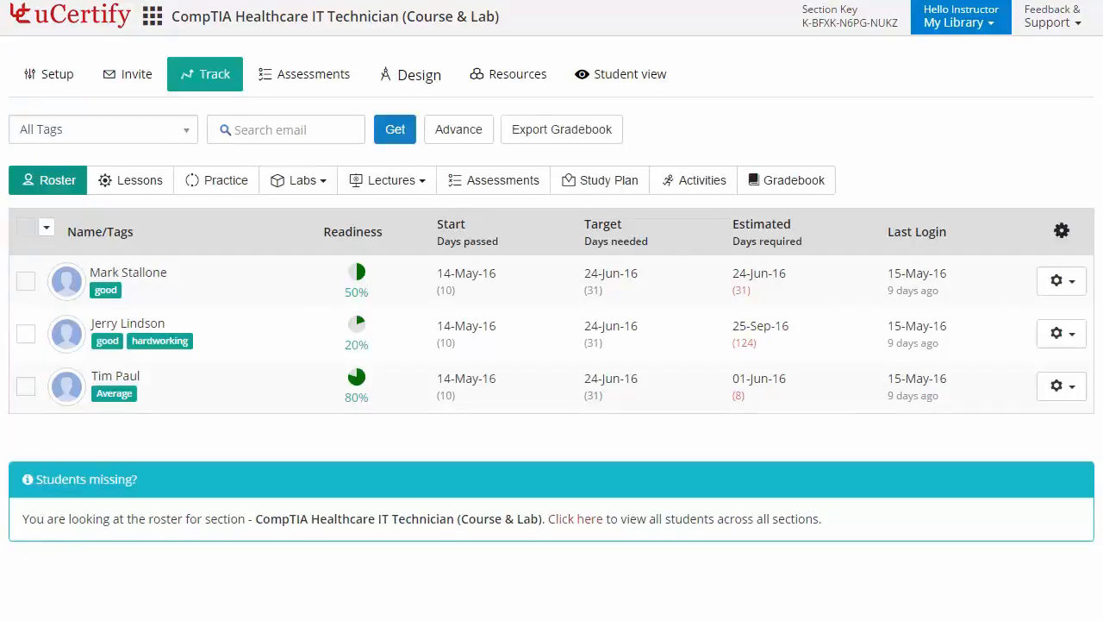
{"action": "mouse_move", "coordinate": [217, 93]}
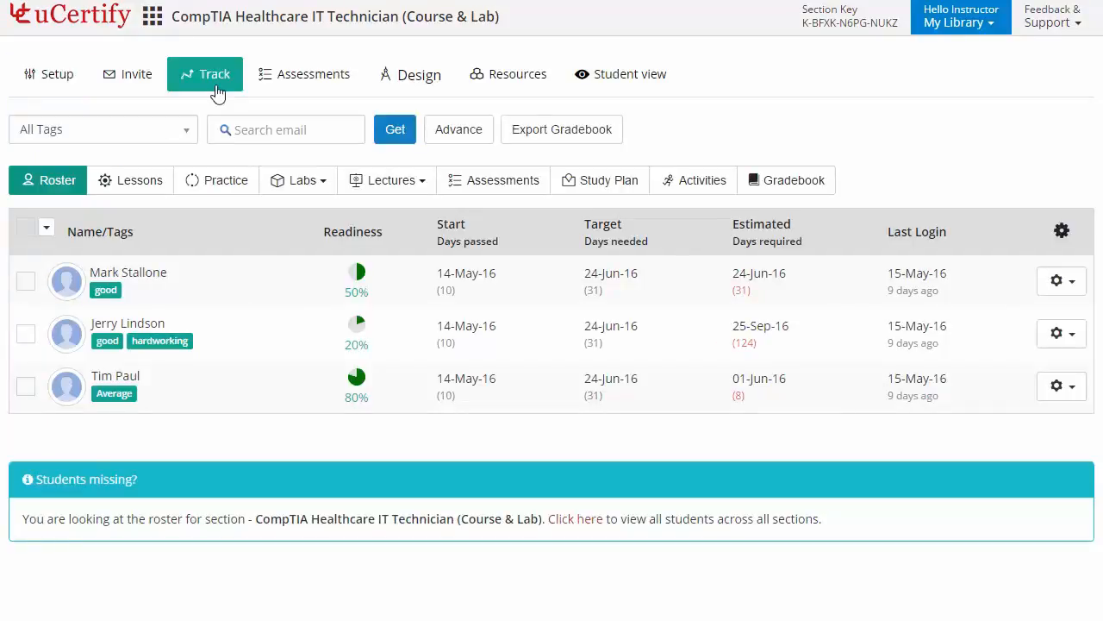
{"action": "mouse_move", "coordinate": [262, 90]}
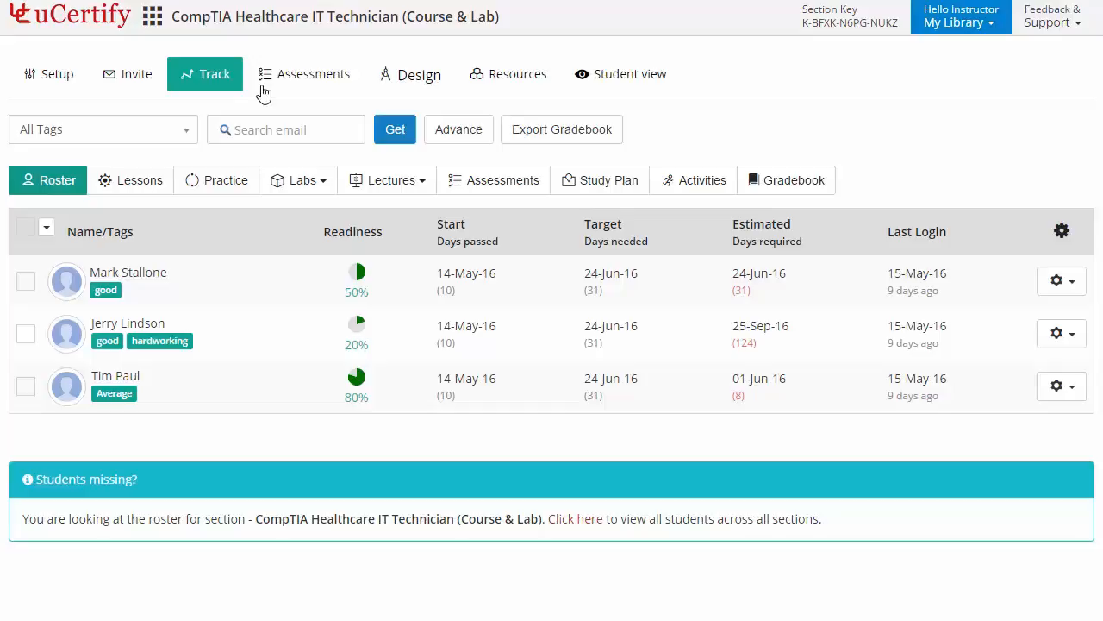
{"action": "left_click", "coordinate": [314, 73]}
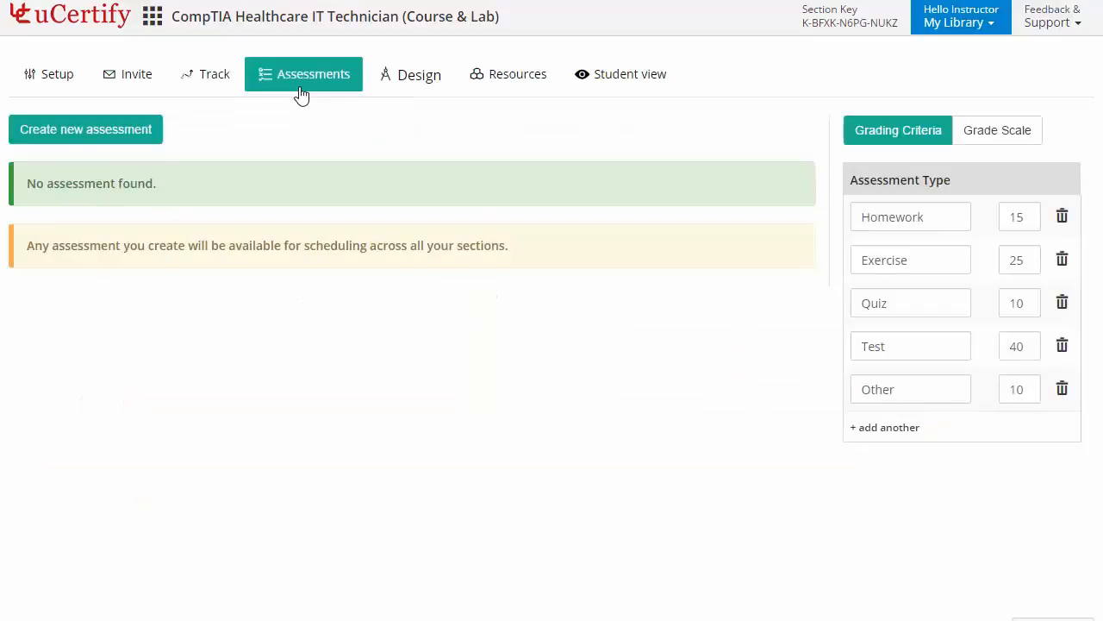
{"action": "mouse_move", "coordinate": [405, 93]}
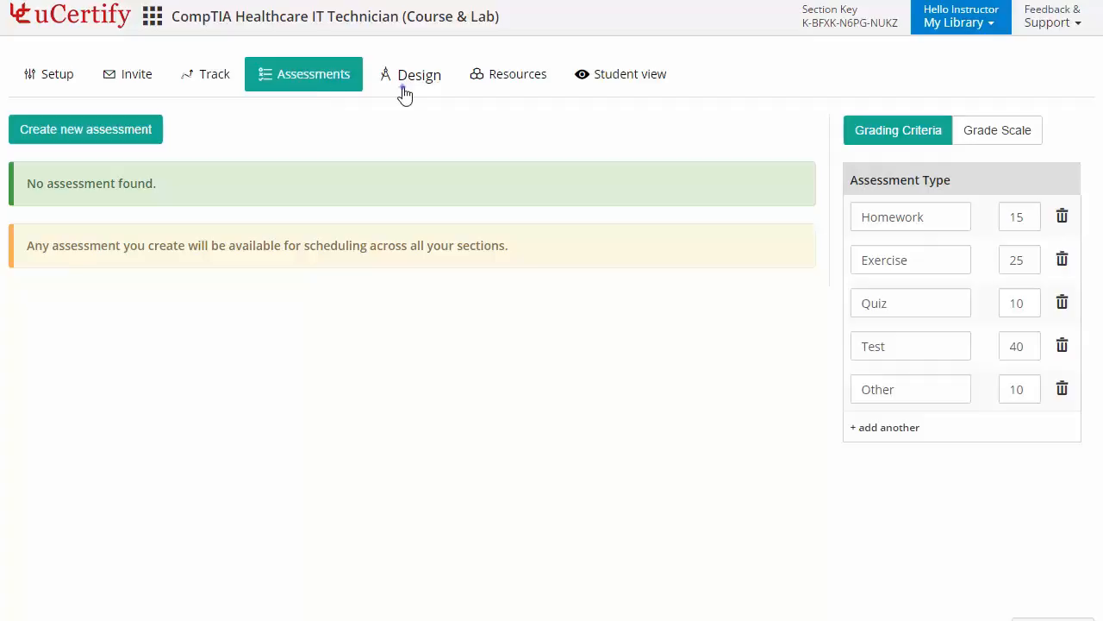
{"action": "left_click", "coordinate": [414, 73]}
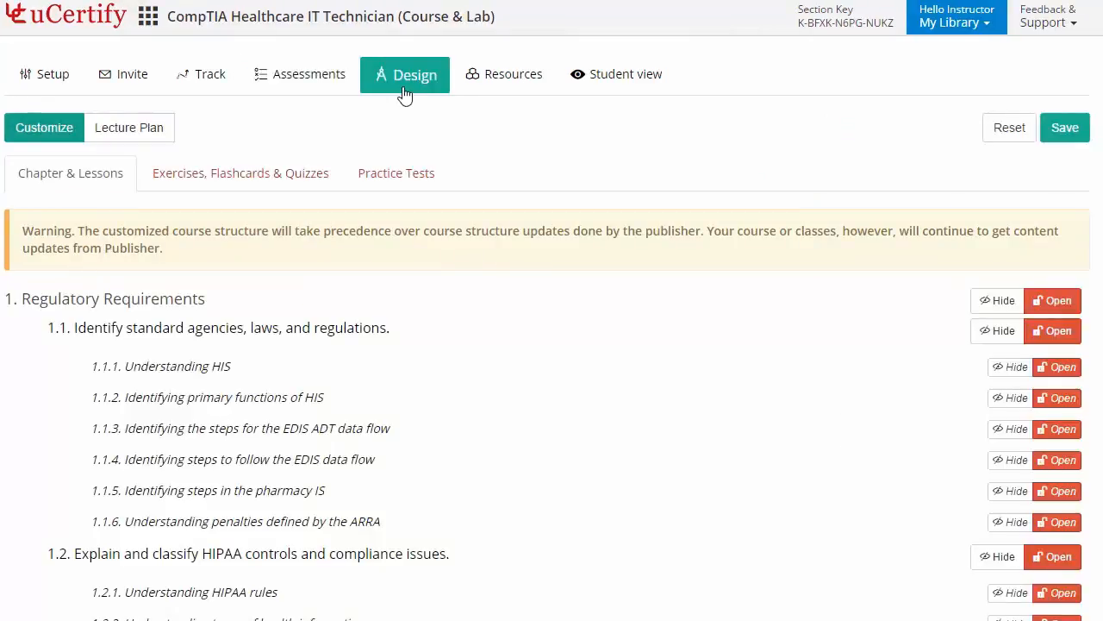
{"action": "mouse_move", "coordinate": [231, 102]}
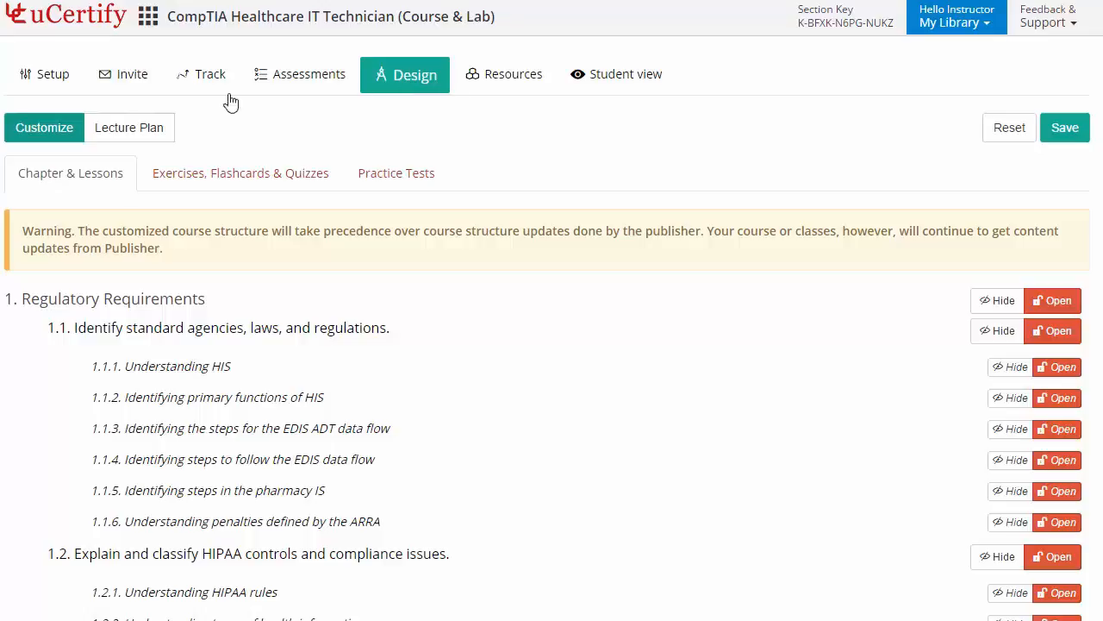
- Bring up the Lecture Plan and switch to the student view of the course
{"action": "left_click", "coordinate": [127, 127]}
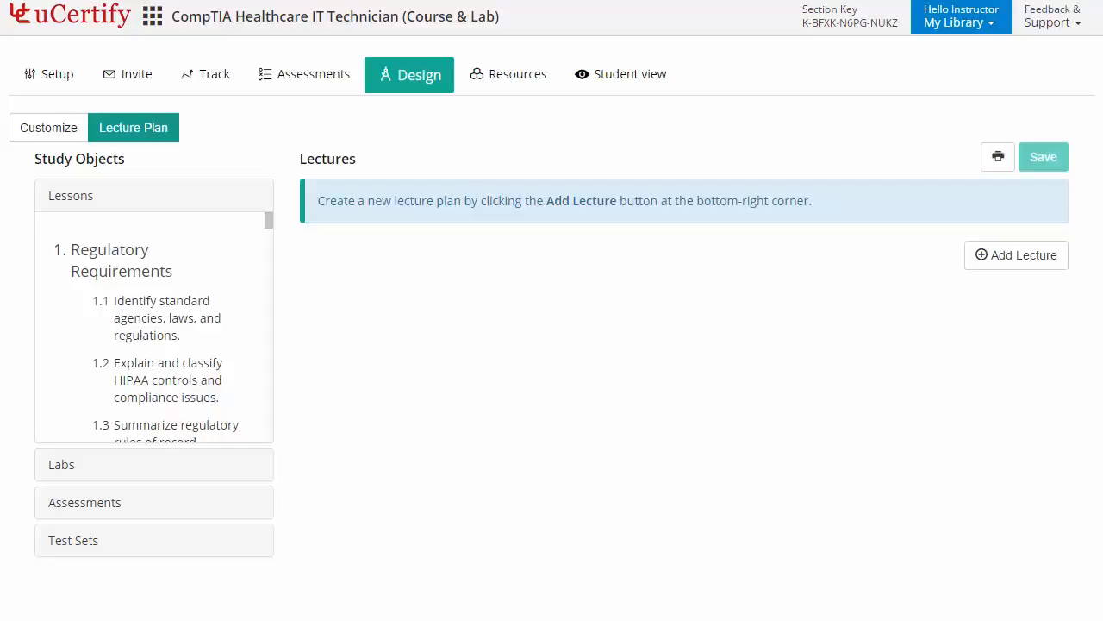
{"action": "left_click", "coordinate": [631, 73]}
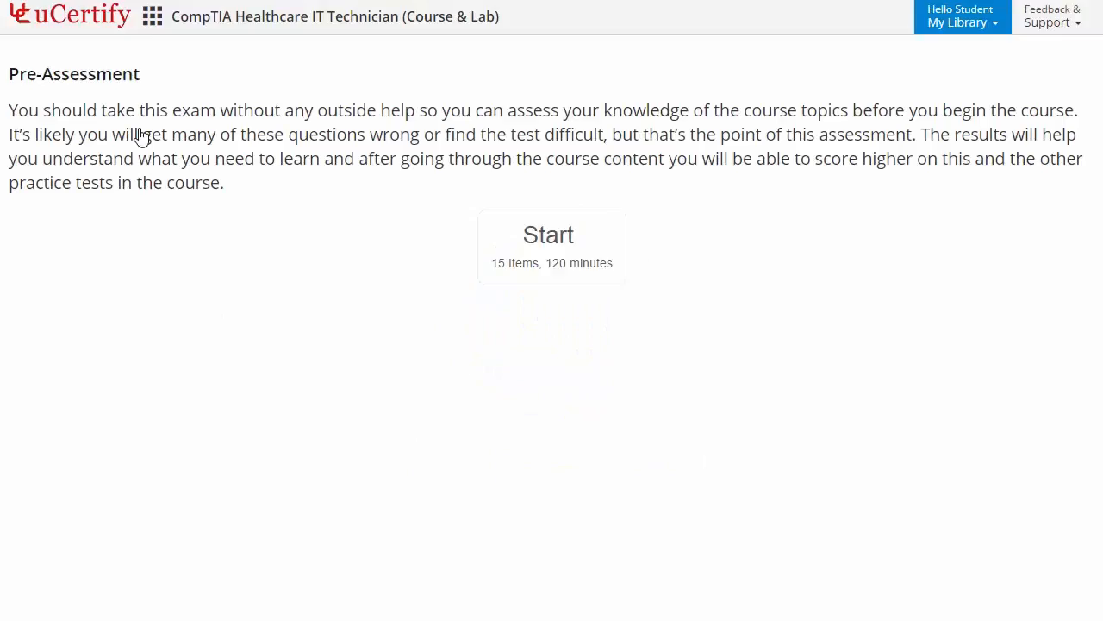
- Open the Pearson CompTIA Healthcare IT Technician cert guide's table of contents
{"action": "left_click", "coordinate": [552, 235]}
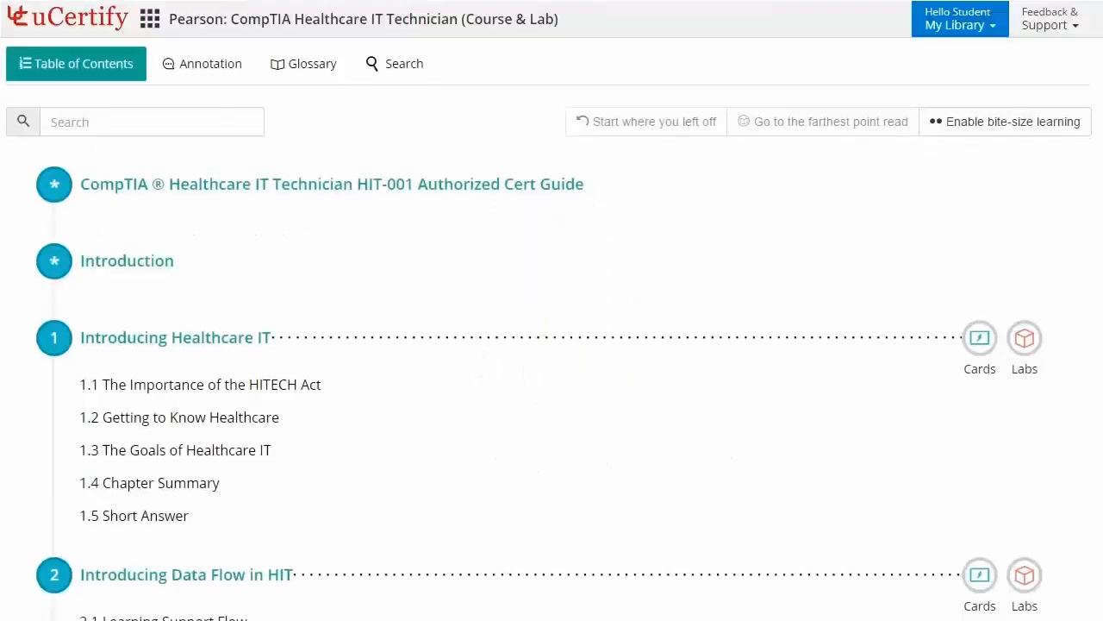
- Scroll down through the textbook's chapter list
{"action": "scroll", "scroll_direction": "down", "scroll_amount": 3}
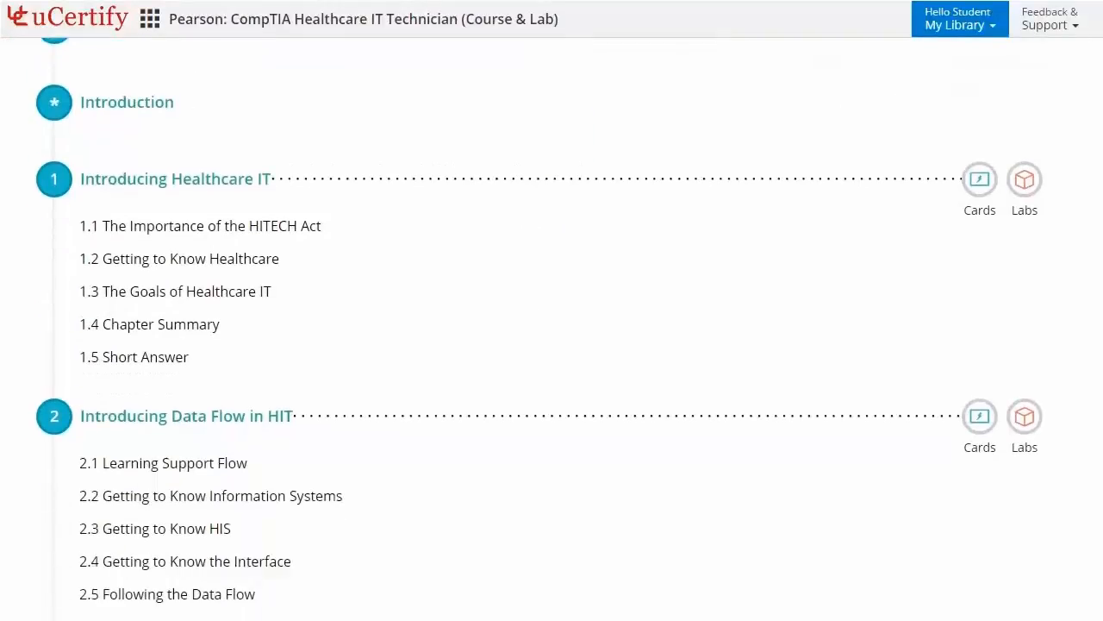
{"action": "scroll", "scroll_direction": "down", "scroll_amount": 3}
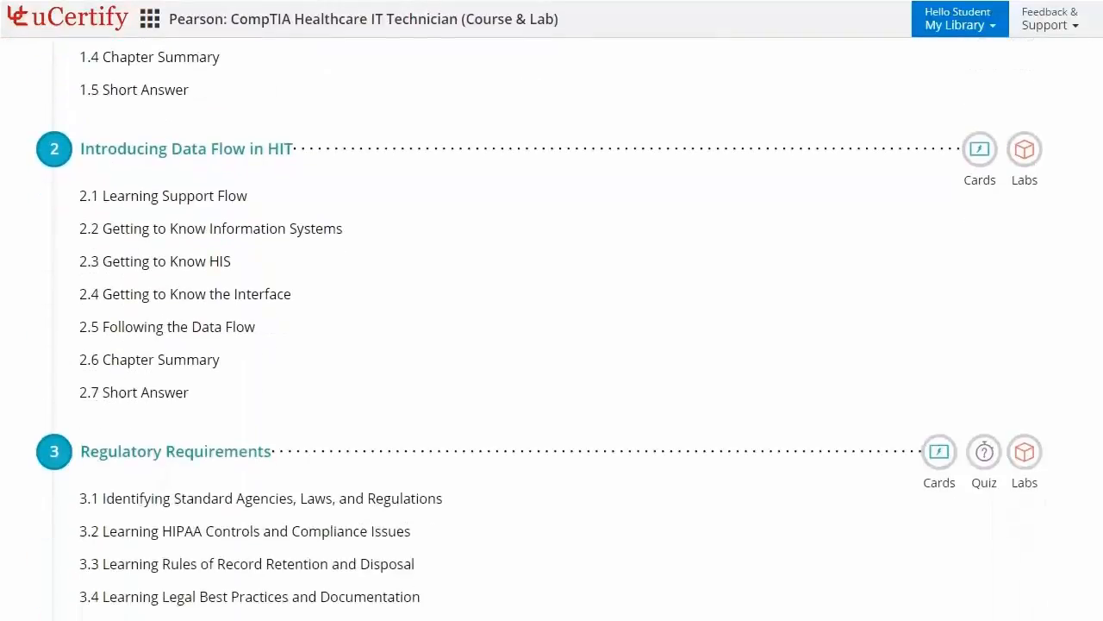
{"action": "scroll", "scroll_direction": "down", "scroll_amount": 3}
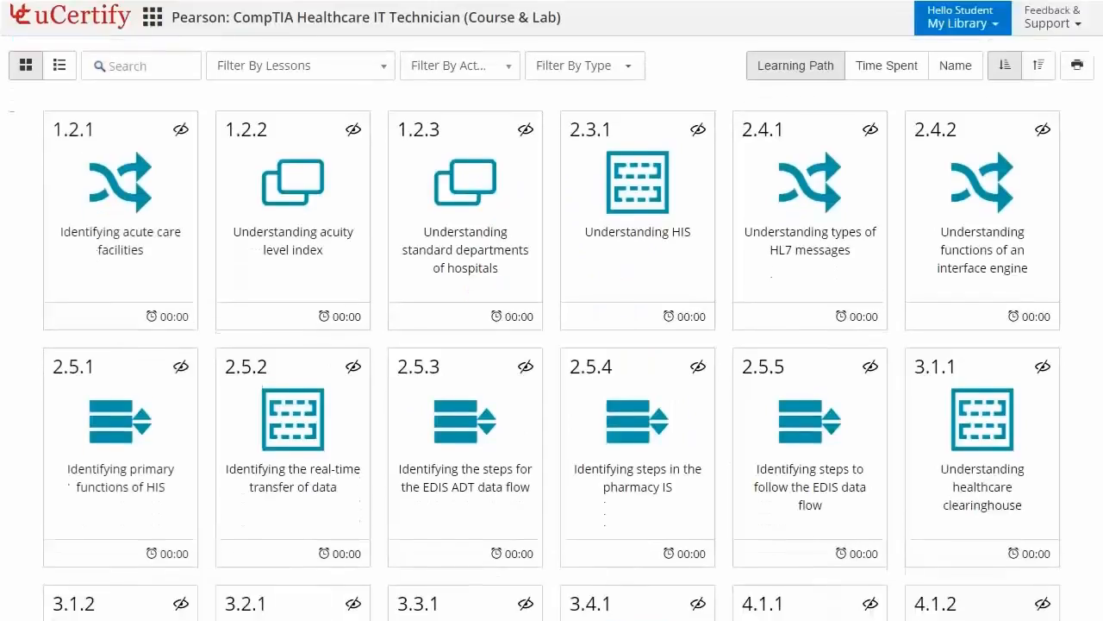
- Scroll down through the flashcard and lab activity cards
{"action": "scroll", "scroll_direction": "down", "scroll_amount": 3}
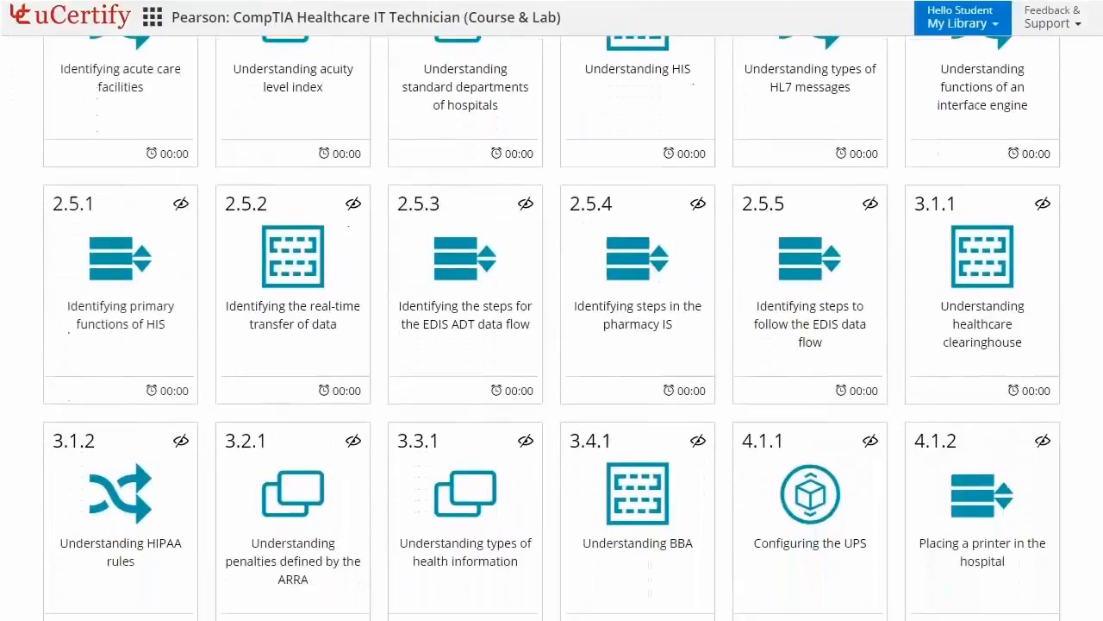
{"action": "scroll", "scroll_direction": "down", "scroll_amount": 3}
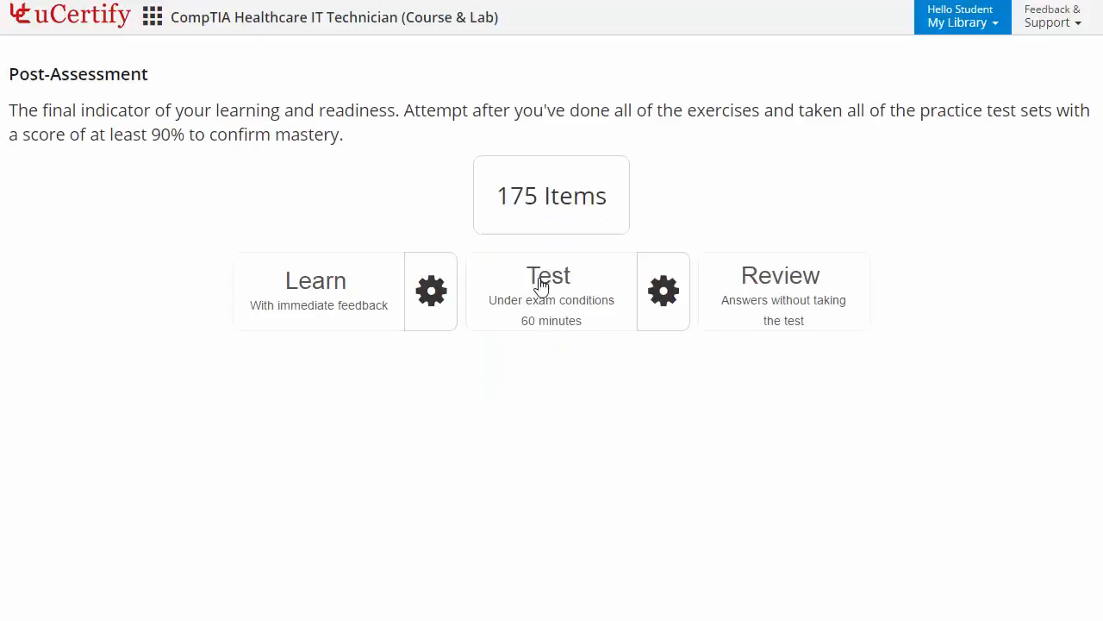
- Open the Study Planner showing 0% completion and the readiness estimate
{"action": "left_click", "coordinate": [552, 289]}
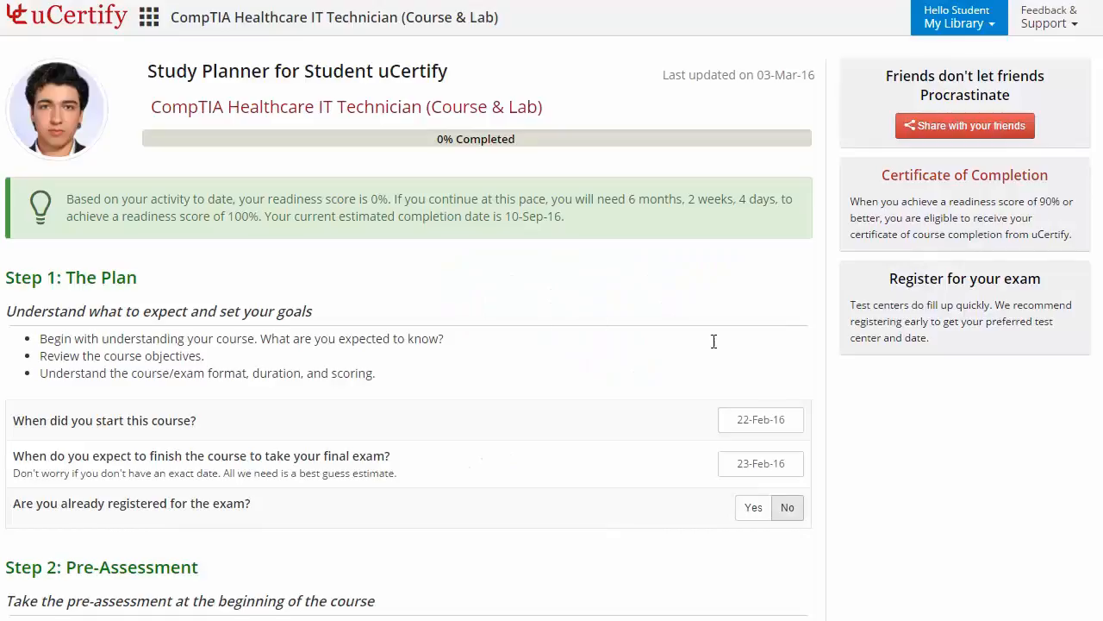
- Set the course start date to 14-Apr-16 and the expected exam date to 20-May-16
{"action": "left_click", "coordinate": [760, 419]}
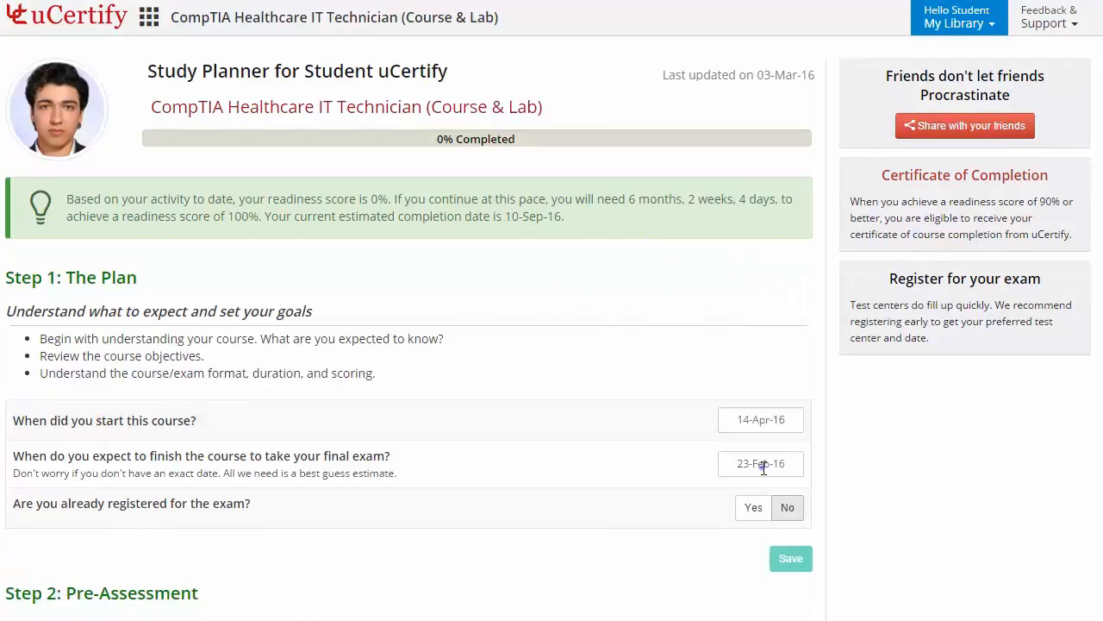
{"action": "left_click", "coordinate": [762, 462]}
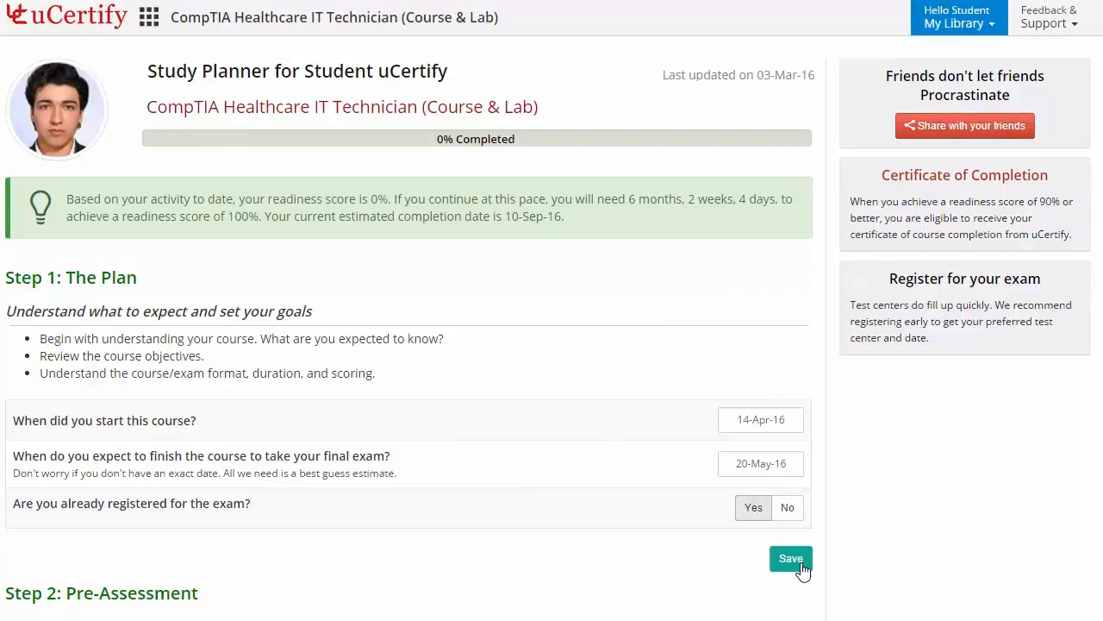
{"action": "mouse_move", "coordinate": [964, 124]}
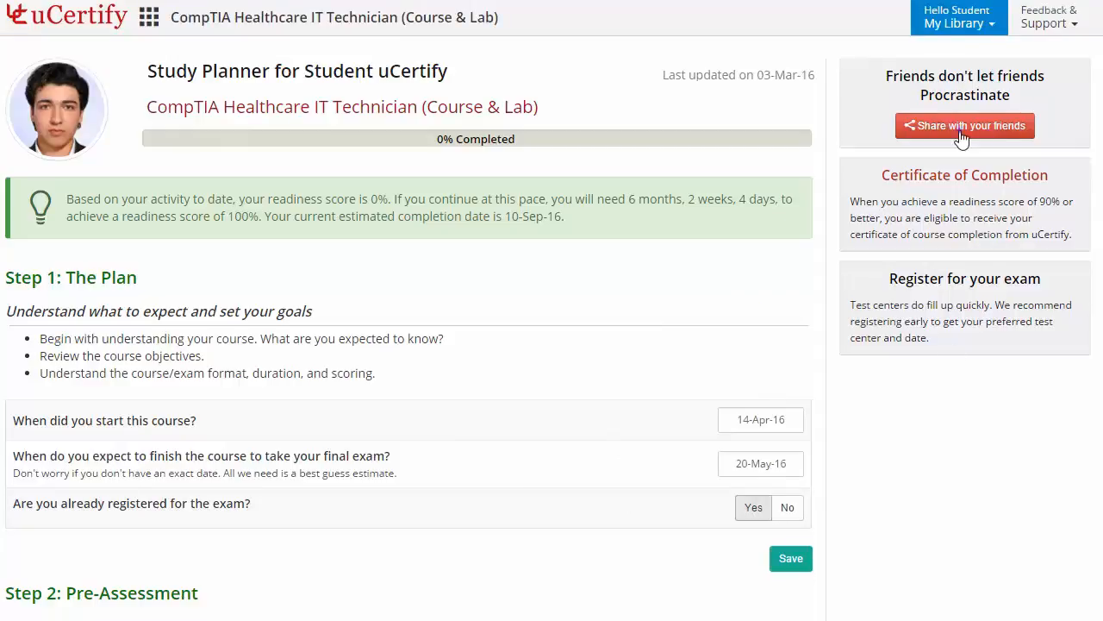
- Bring up 'Share with your friends' for the planner and cancel without sharing
{"action": "left_click", "coordinate": [964, 124]}
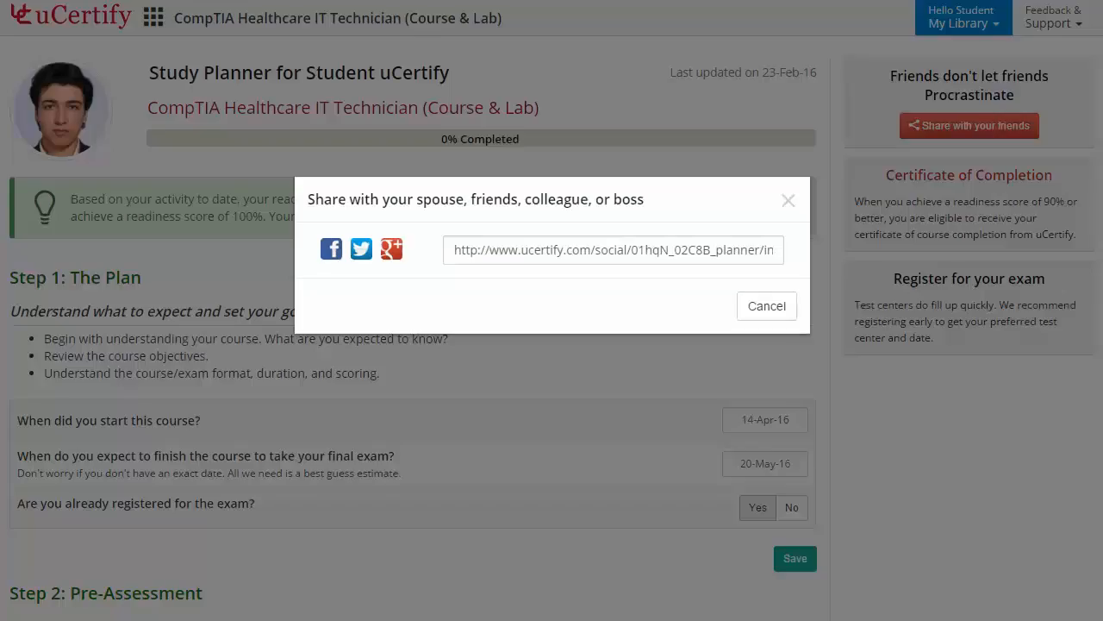
{"action": "left_click", "coordinate": [766, 307]}
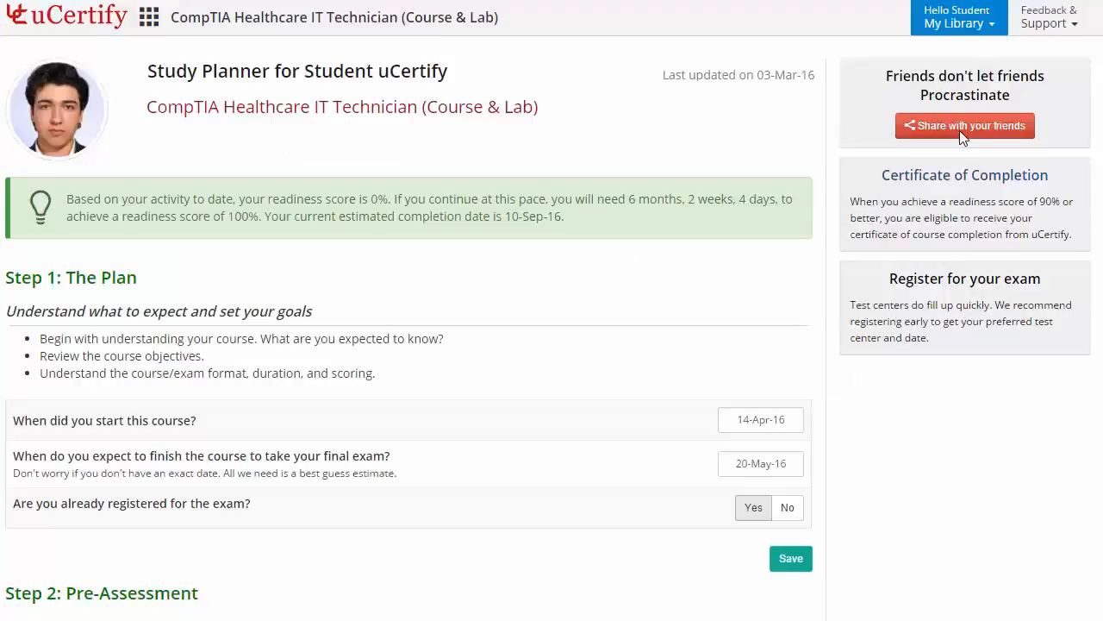